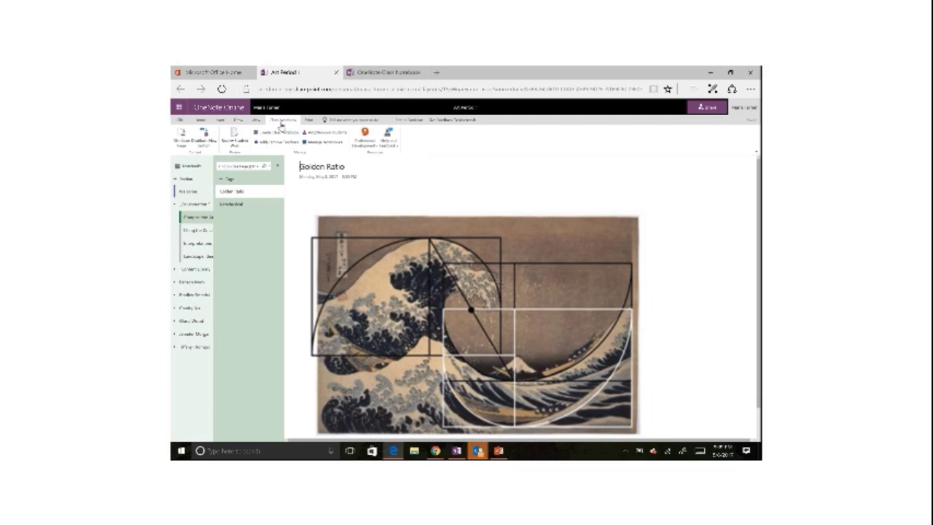
{"action": "mouse_move", "coordinate": [294, 127]}
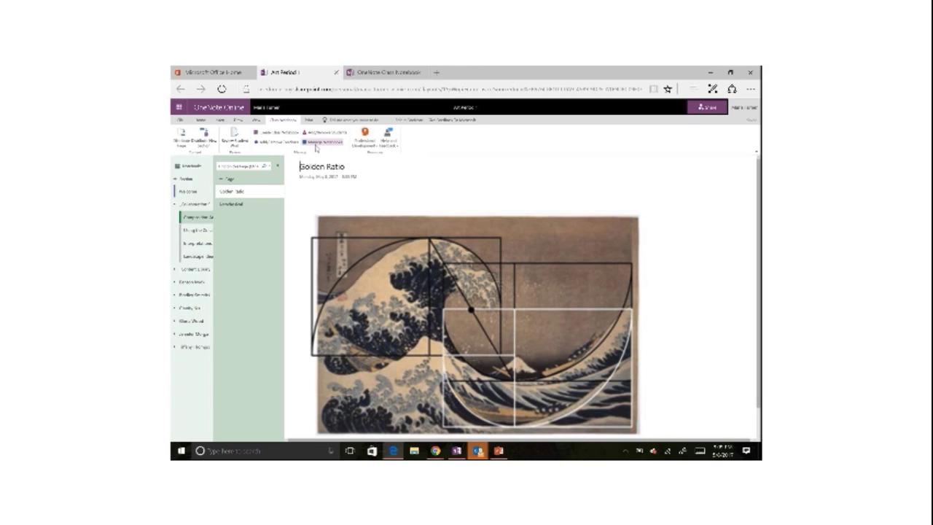
{"action": "mouse_move", "coordinate": [400, 88]}
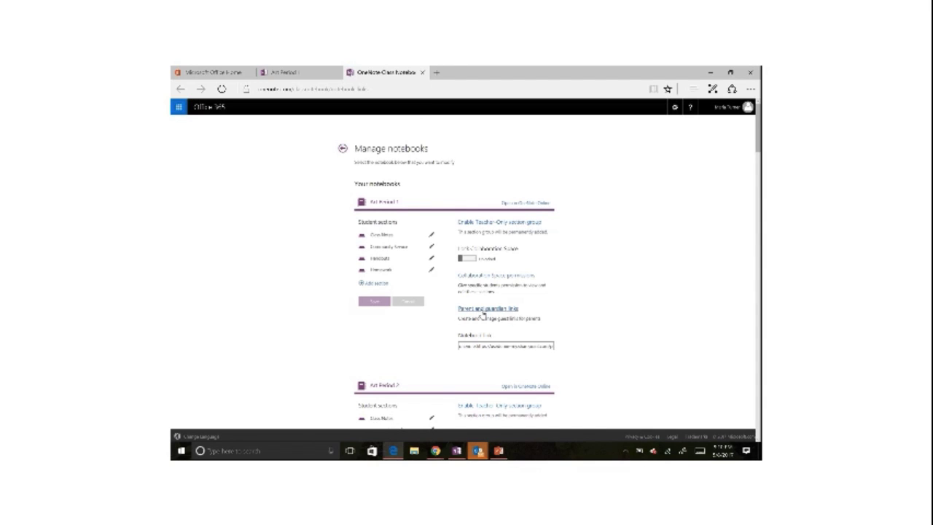
- Bring up the Parent and guardian links dialog for the class notebook
{"action": "left_click", "coordinate": [487, 308]}
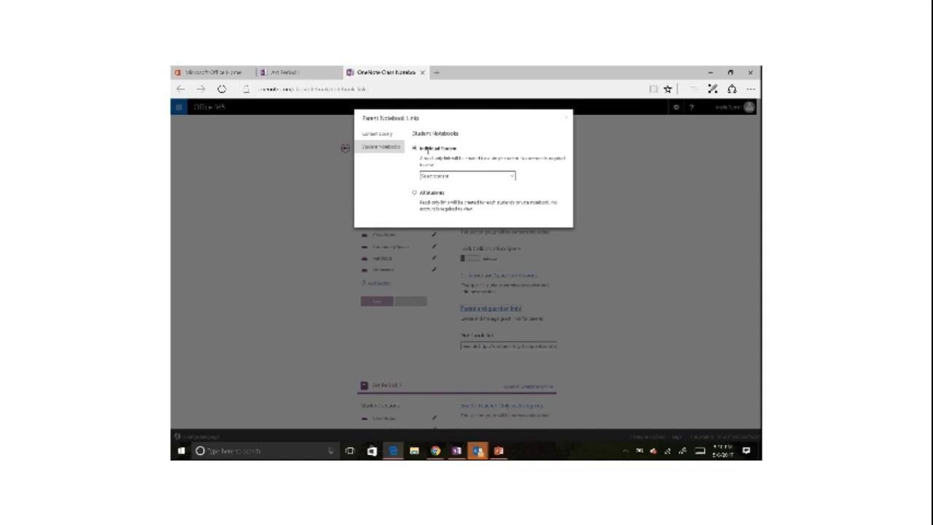
- Choose a student from the student dropdown for the parent notebook link
{"action": "left_click", "coordinate": [466, 175]}
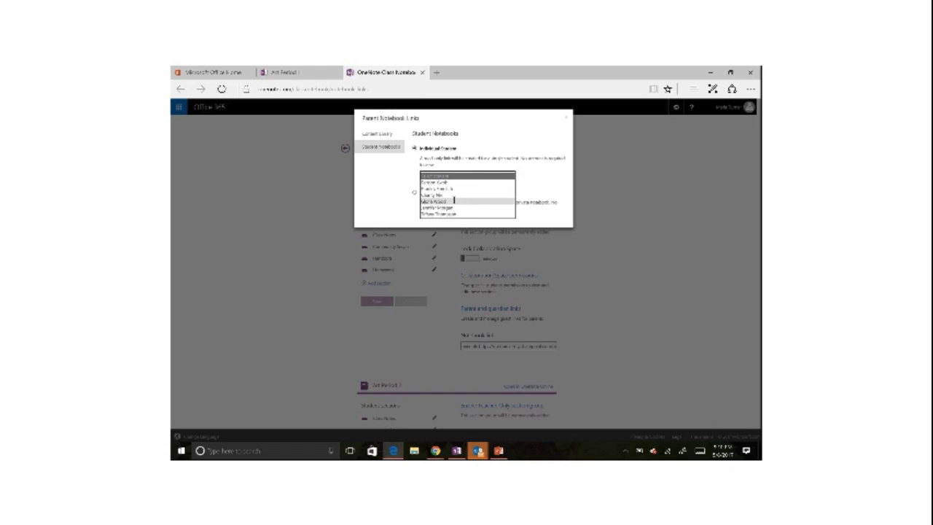
{"action": "left_click", "coordinate": [436, 195]}
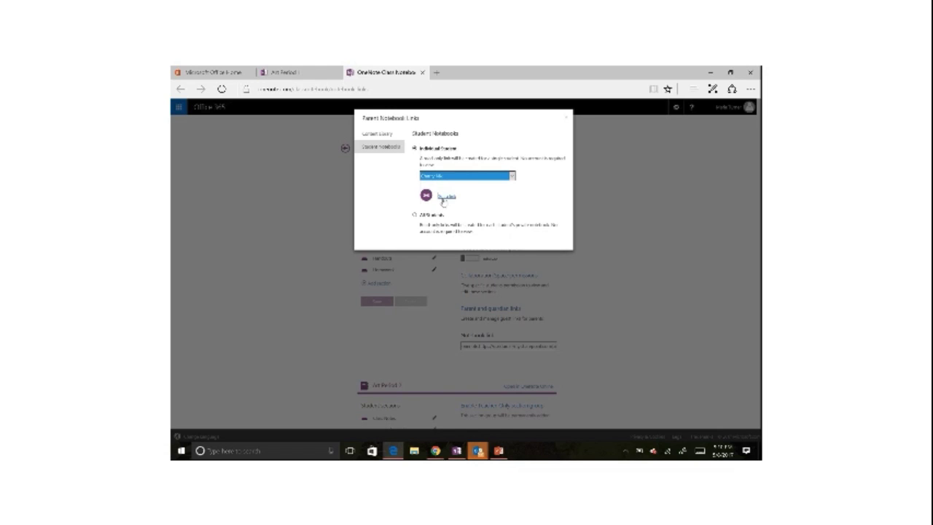
{"action": "mouse_move", "coordinate": [507, 204]}
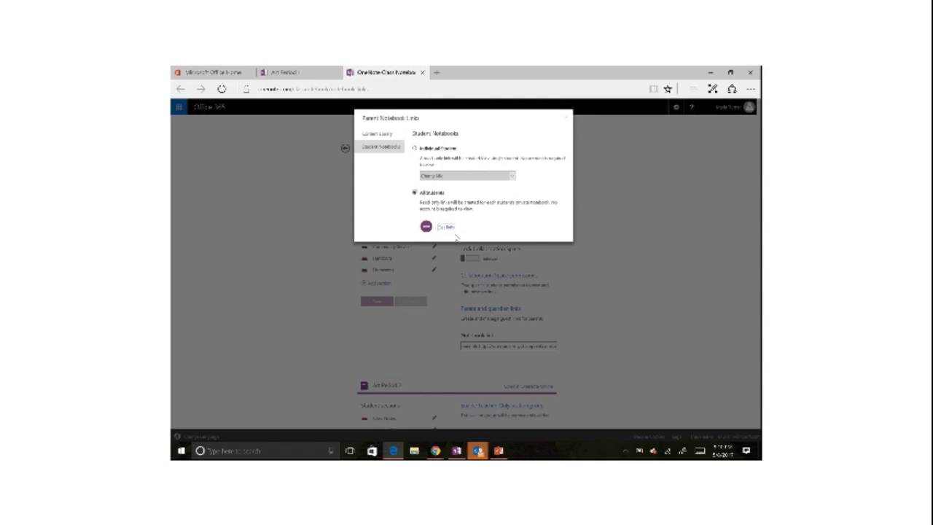
{"action": "mouse_move", "coordinate": [481, 245]}
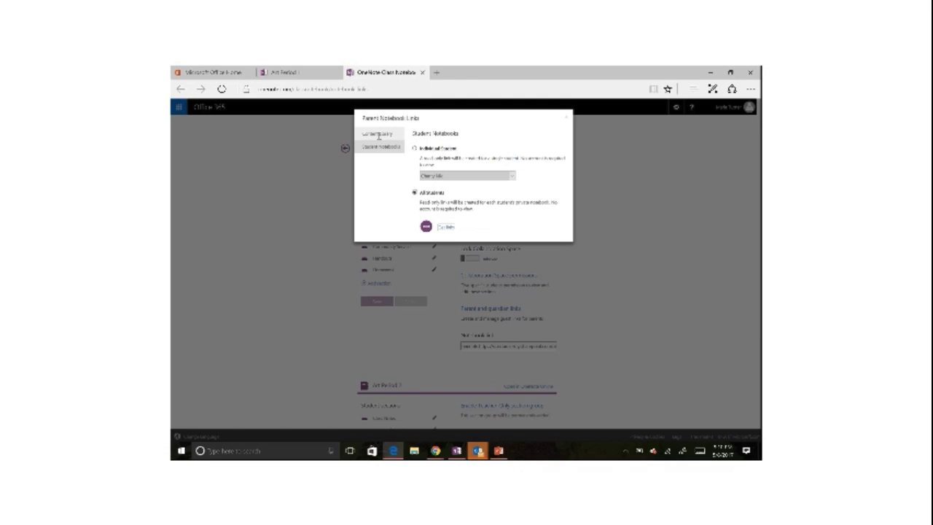
- Show the generated read-only Content Library link under the Content Library tab
{"action": "left_click", "coordinate": [377, 134]}
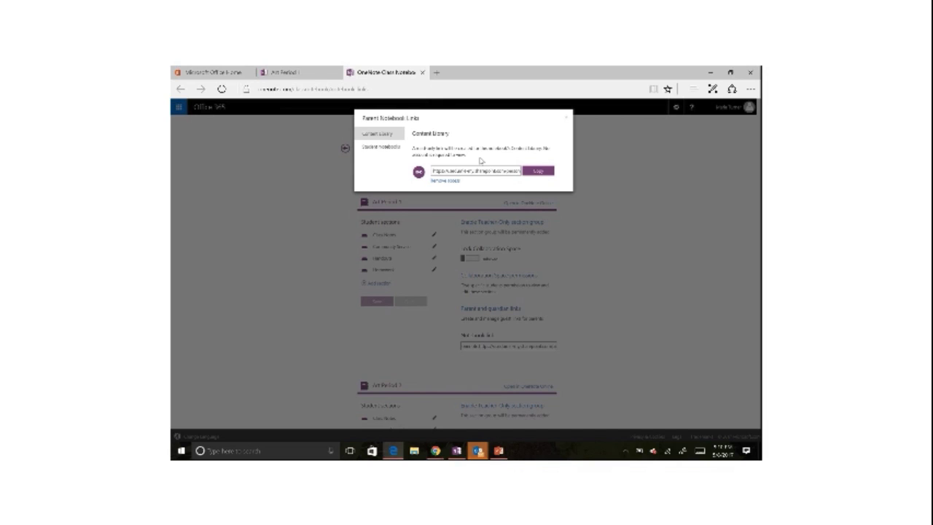
{"action": "mouse_move", "coordinate": [478, 160]}
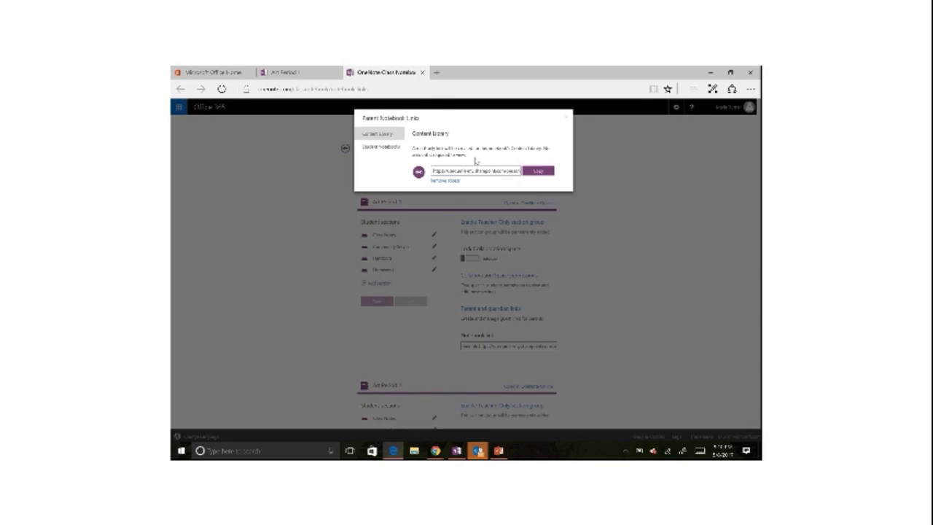
{"action": "mouse_move", "coordinate": [451, 163]}
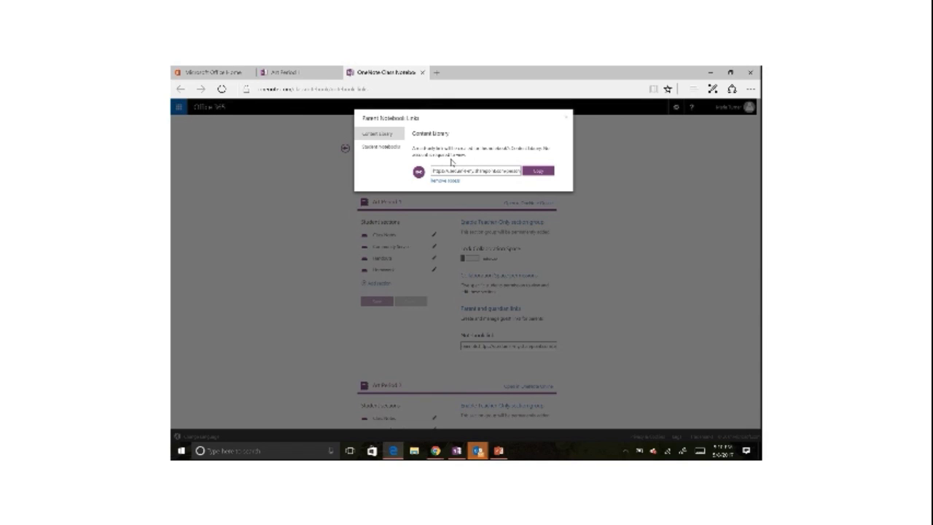